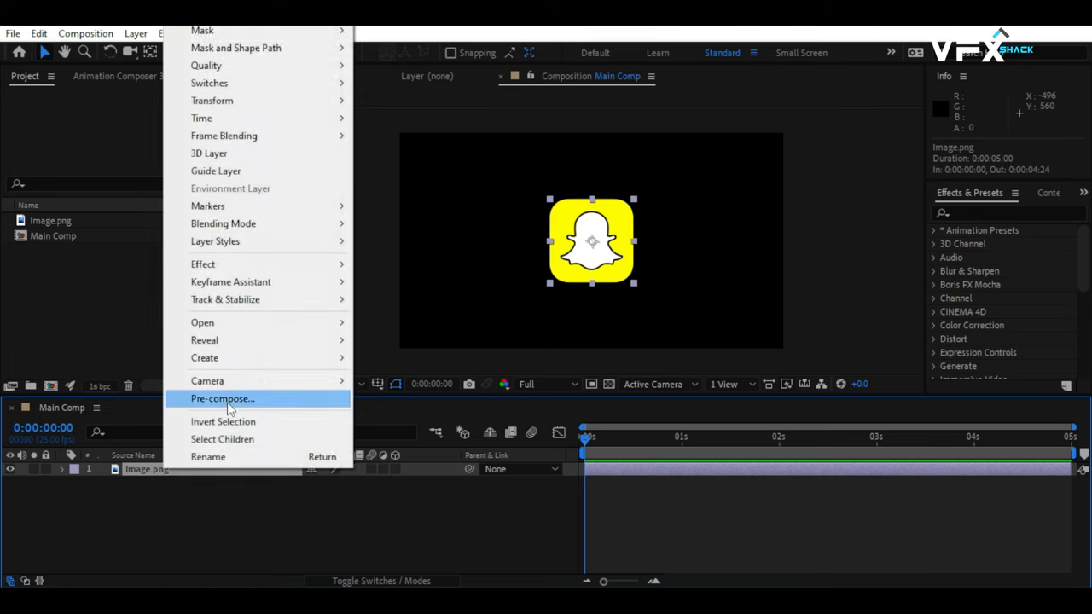
Pre-compose the Image.png layer into a new composition named Logo
click(222, 398)
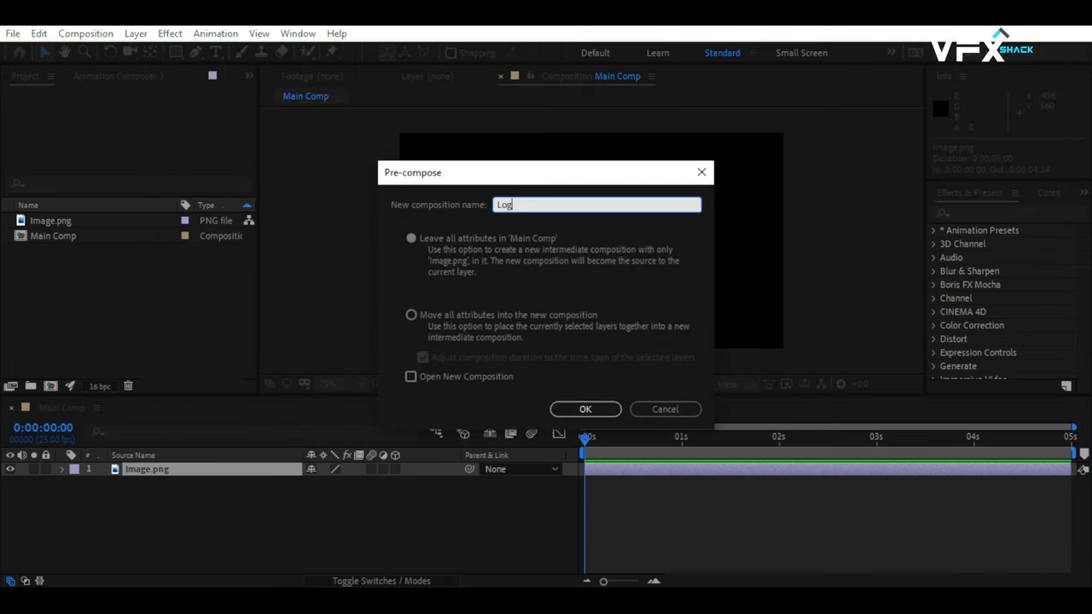
click(411, 315)
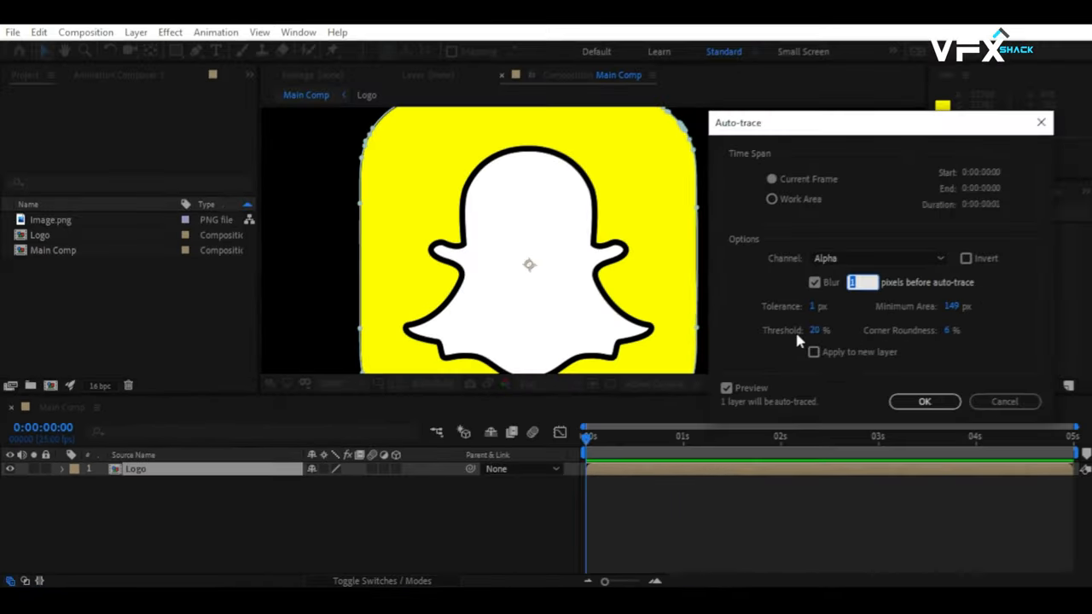
Auto-trace the Logo layer into mask paths and inspect the generated Mask 1 and Mask 4
click(876, 258)
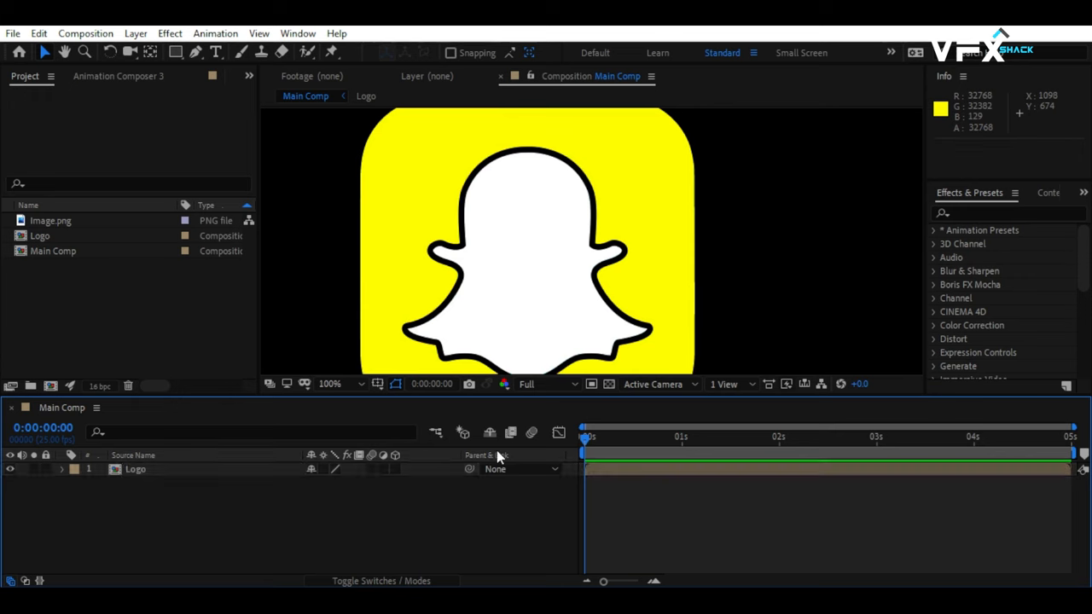
click(62, 469)
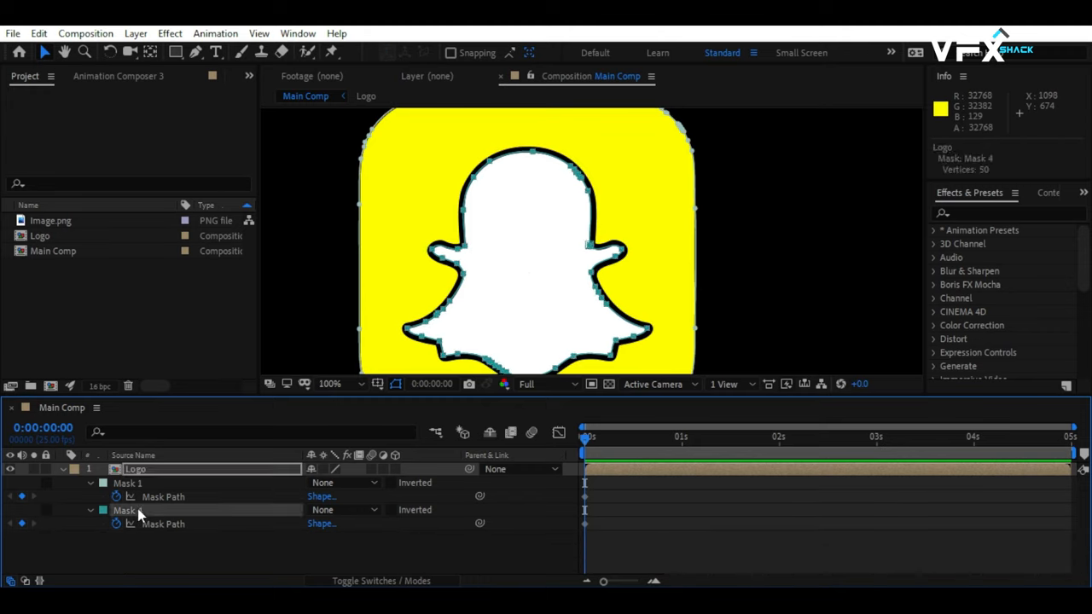
click(89, 510)
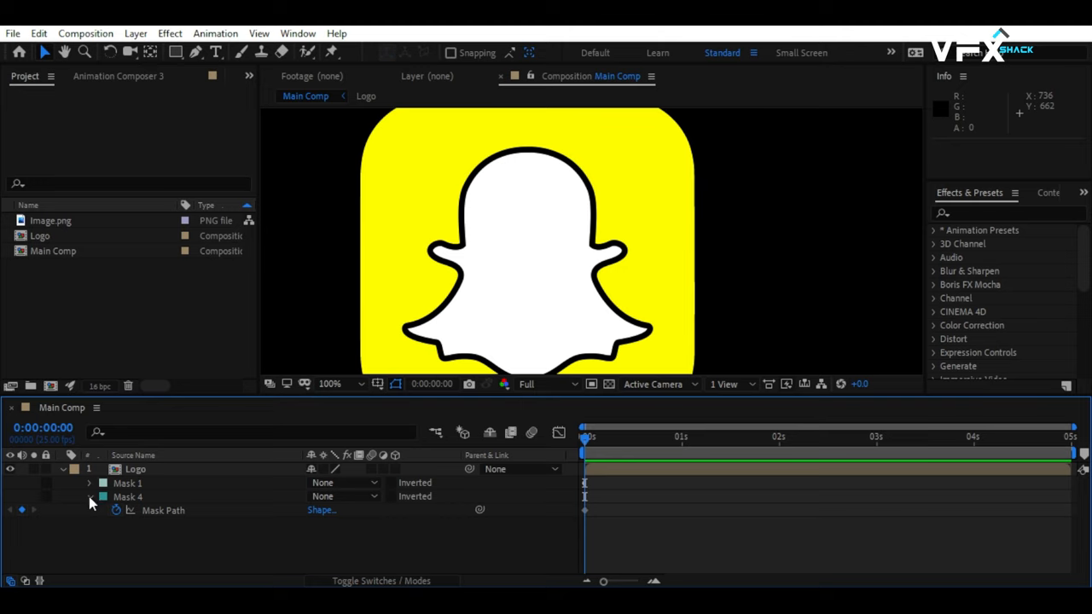
click(63, 469)
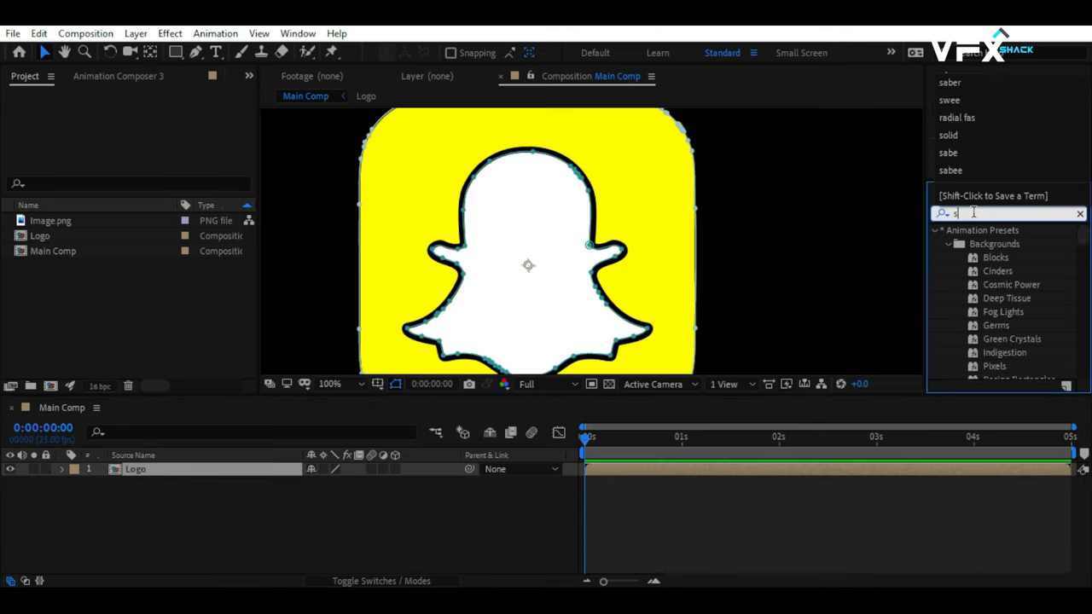
Apply the Saber effect to Logo and set its Core Type to Layer Masks
text(saber)
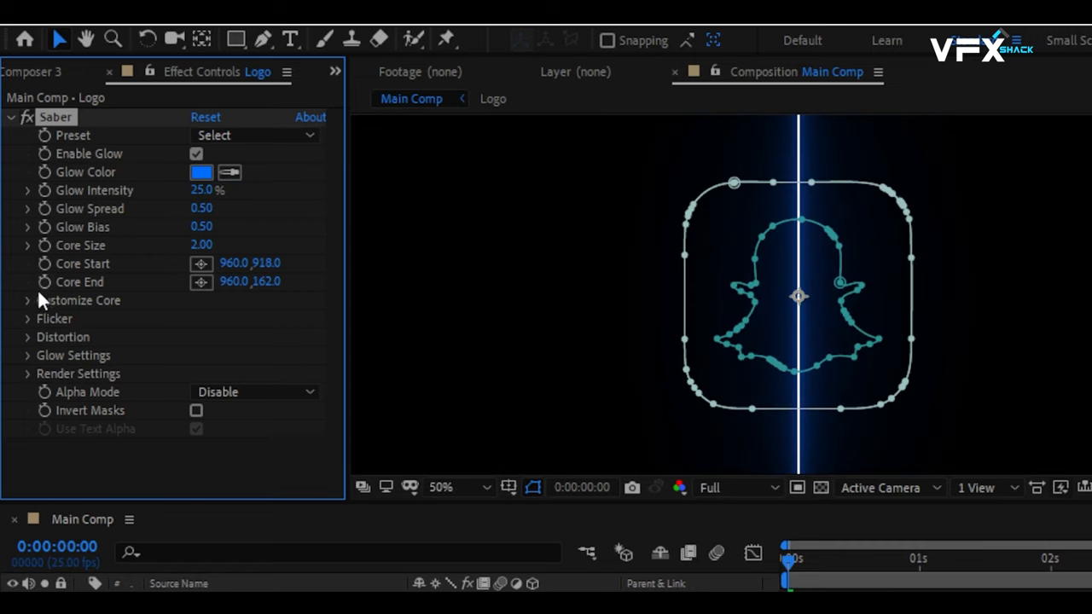
click(28, 299)
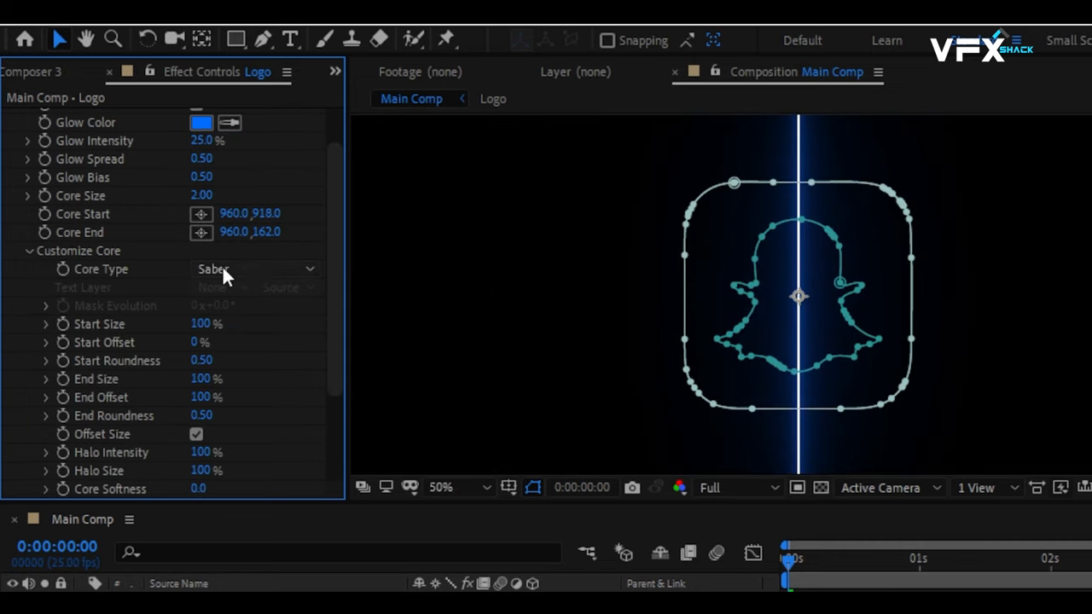
click(254, 269)
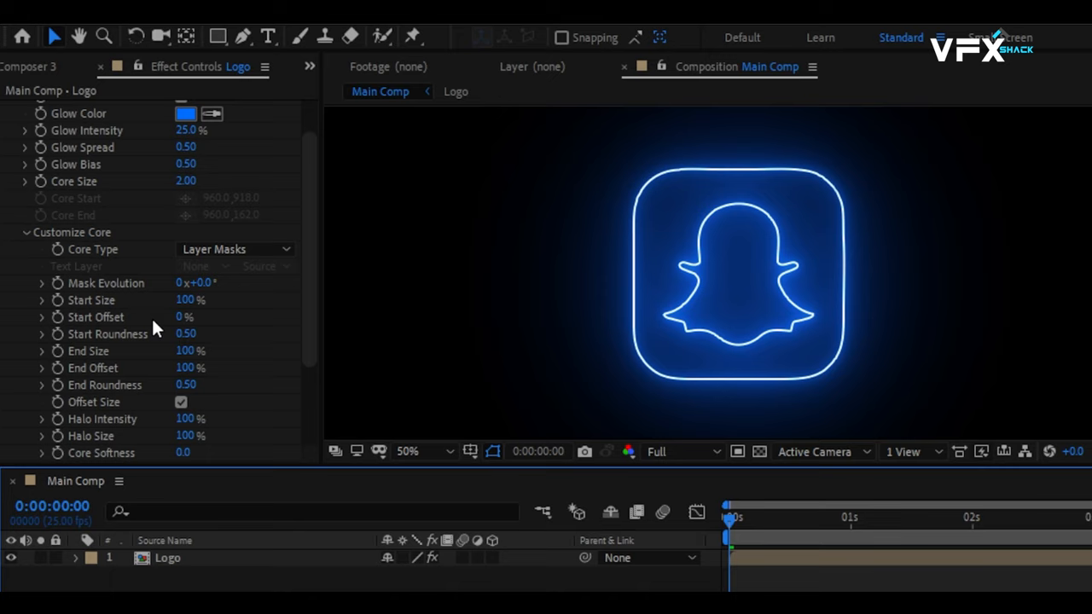
Set Saber Start Size 125, Start Roundness 2, End Size 0, and keyframe Start/End Offset
double_click(191, 300)
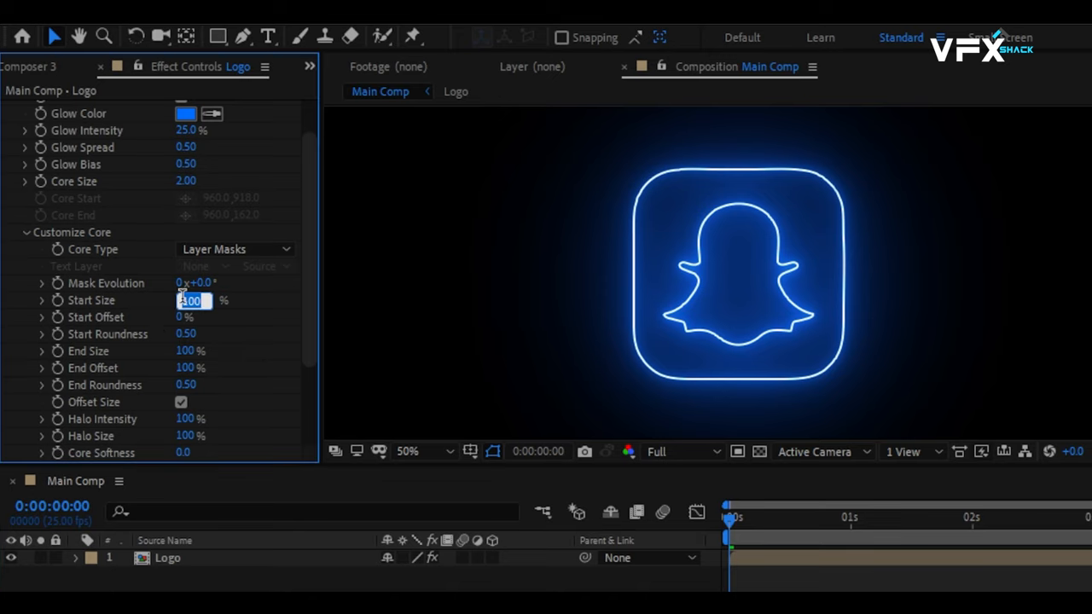
text(125)
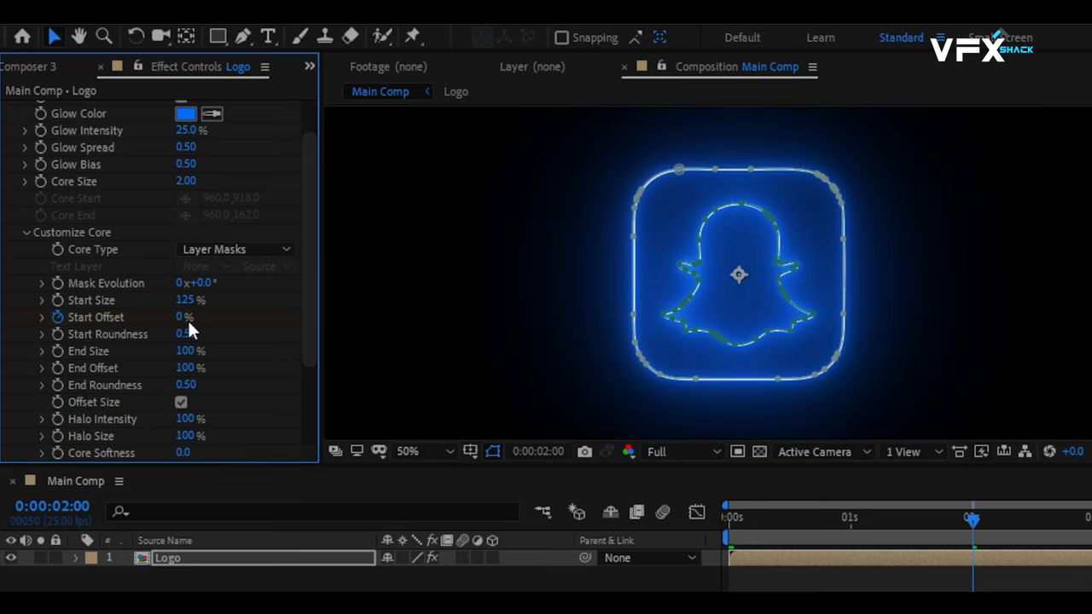
double_click(186, 334)
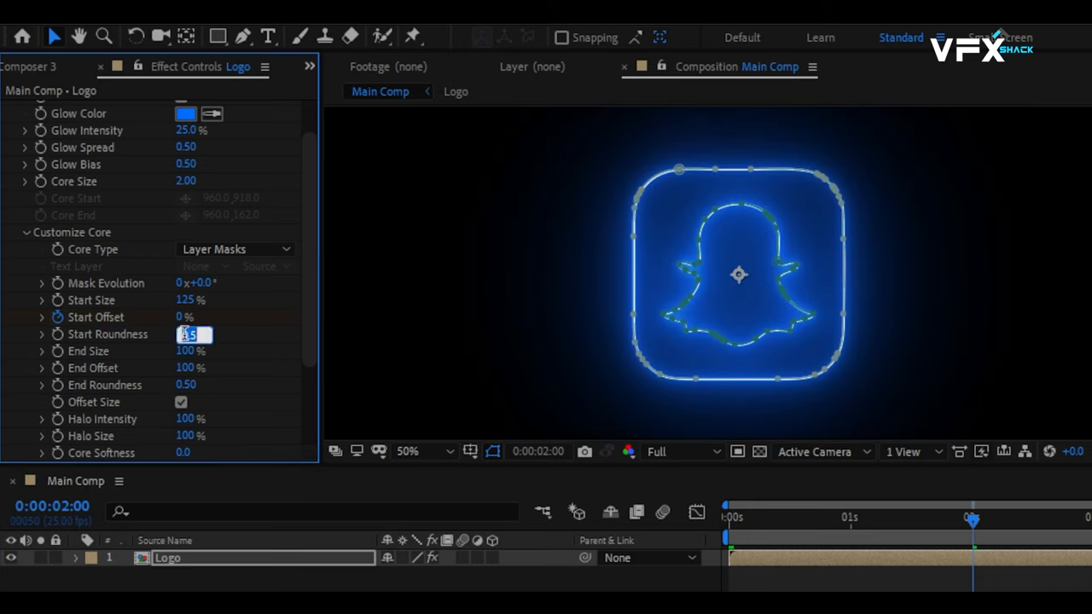
click(192, 351)
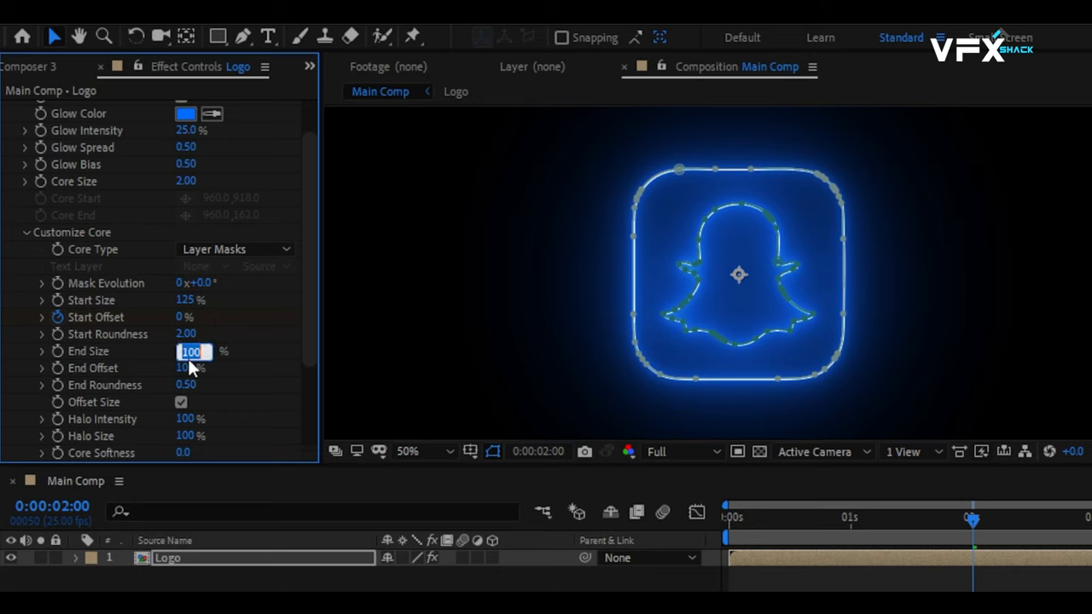
text(0)
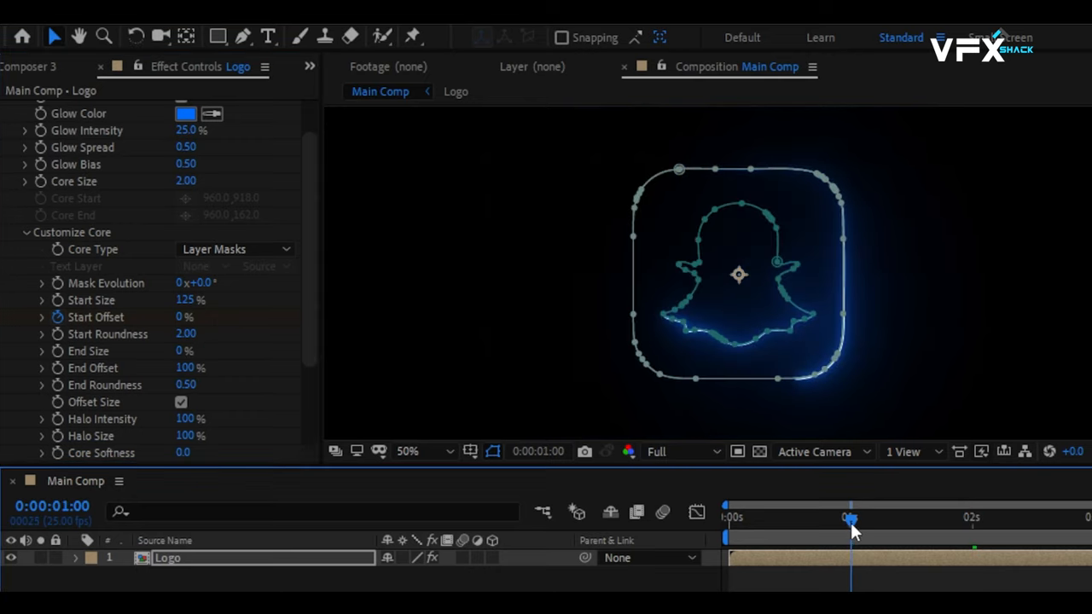
click(185, 317)
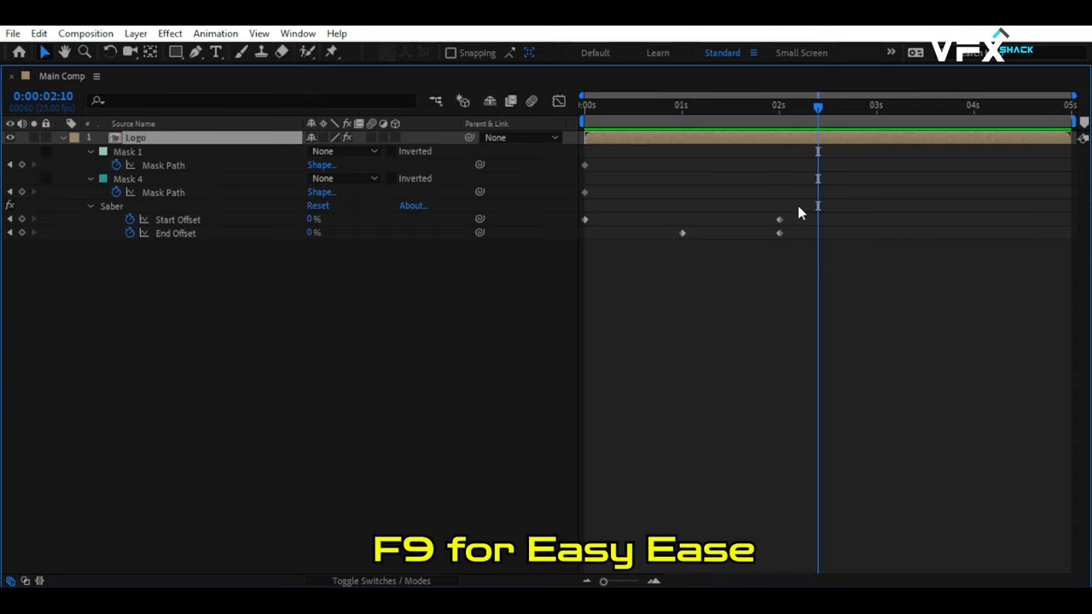
Apply Easy Ease to the Start Offset and End Offset keyframes
key(f9)
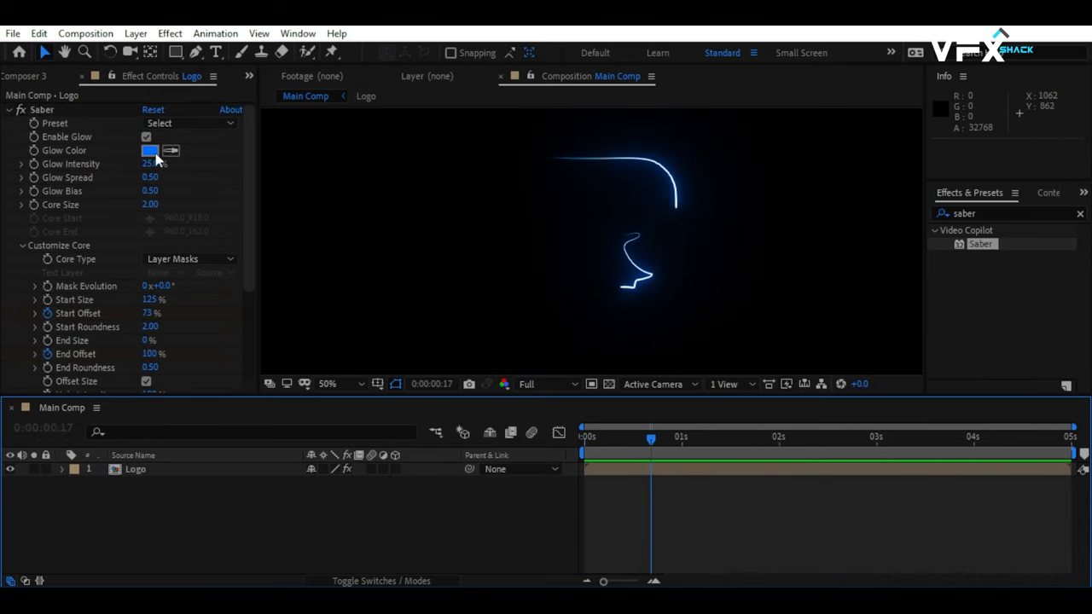
Color the duplicate Logo layers' Saber glows yellow and blue, staggering the top copy later
click(148, 151)
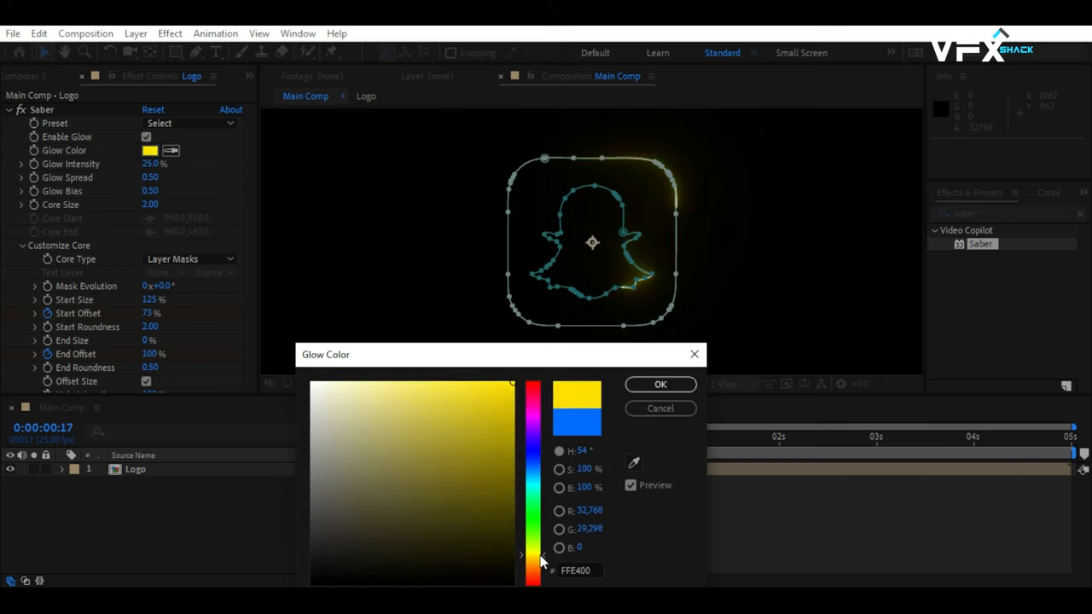
click(660, 383)
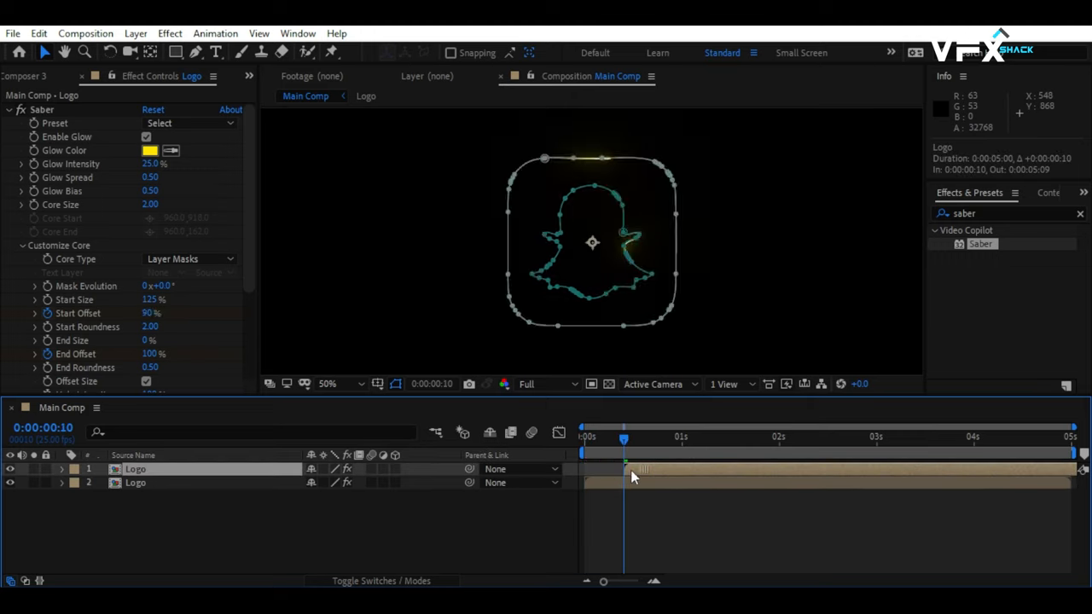
drag(623, 438, 672, 438)
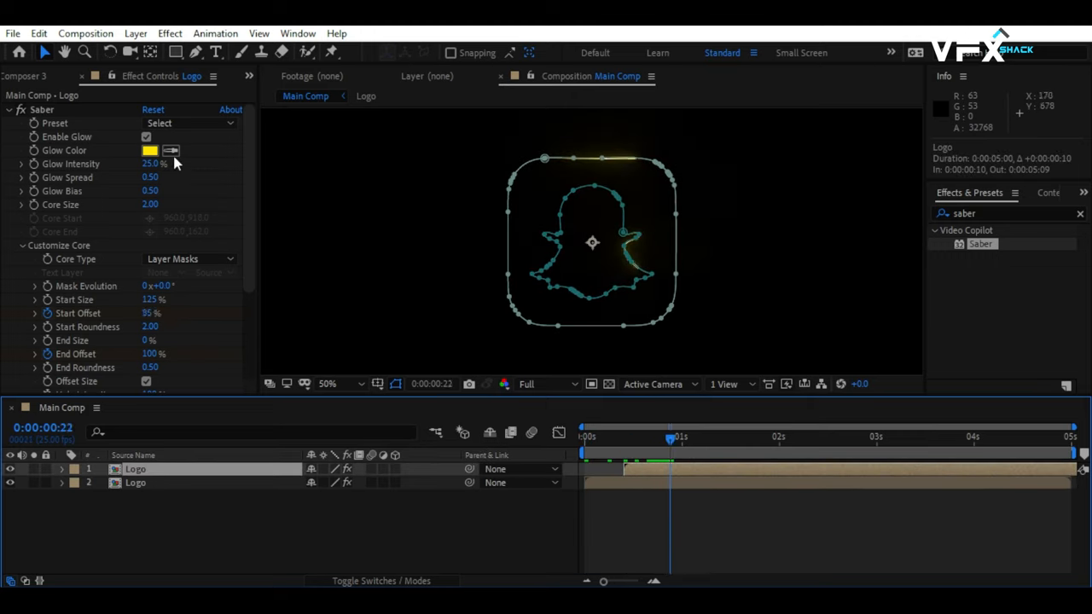
click(150, 150)
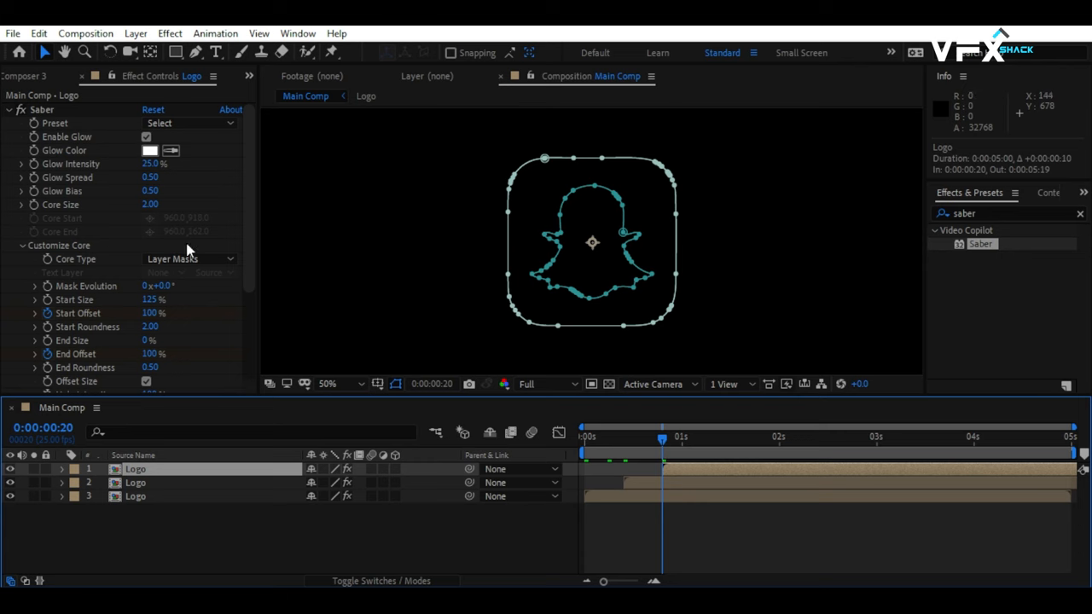
click(150, 150)
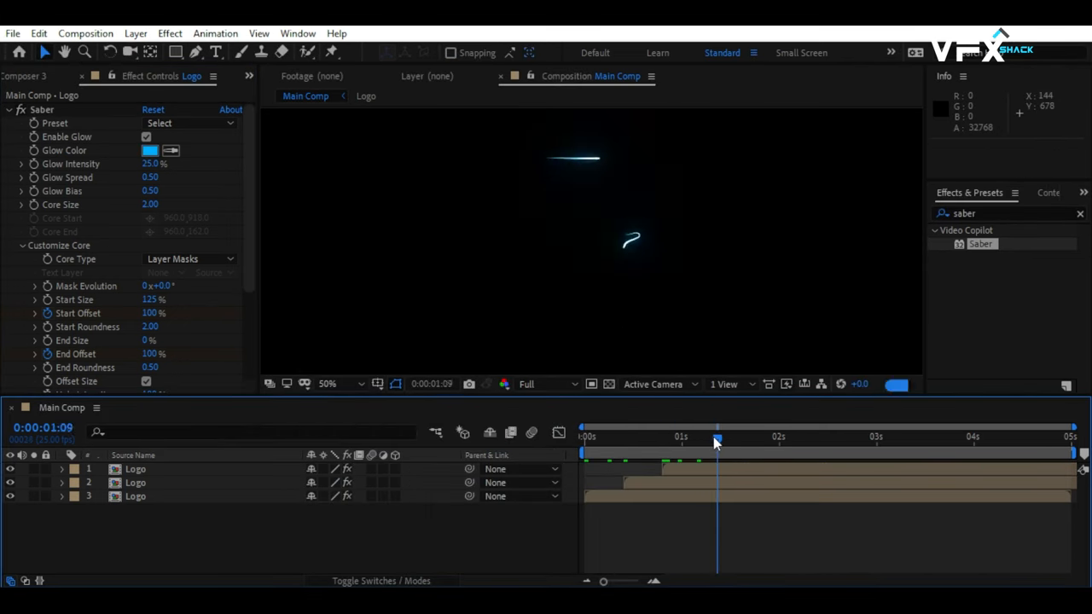
click(745, 437)
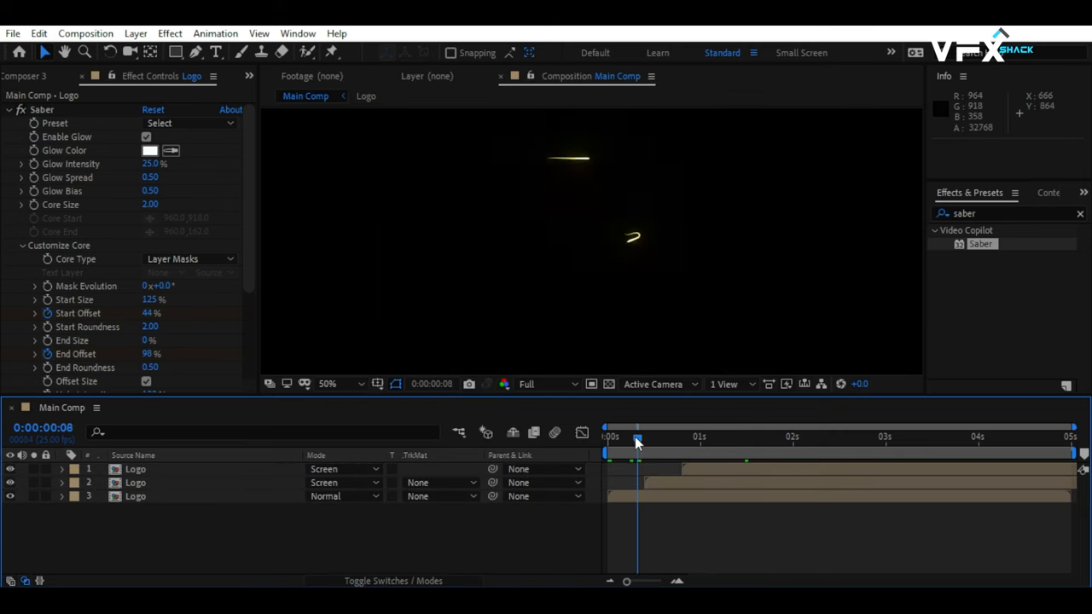
key(space)
text(radial wi)
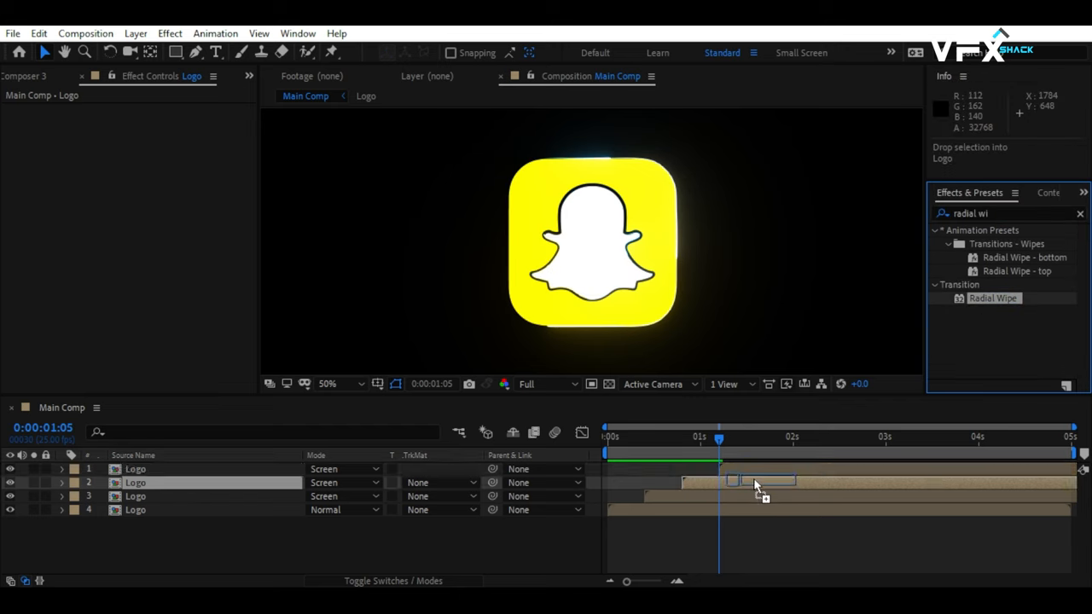
Add a counterclockwise Radial Wipe, Feather 70, with Transition Completion keyframed 100% to 0%
double_click(993, 298)
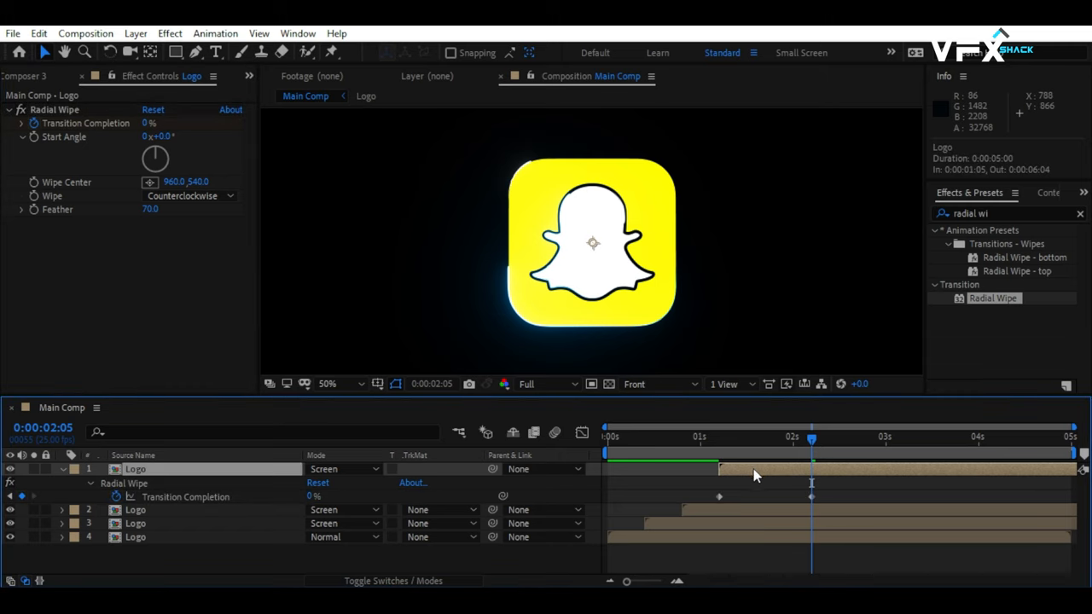
key(f9)
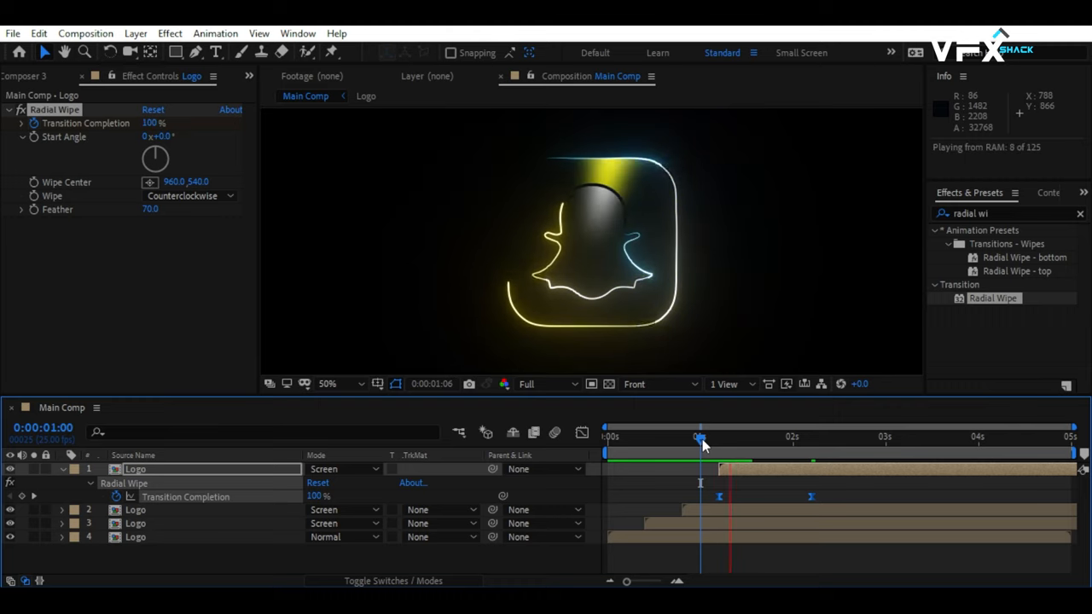
Add CC Radial Fast Blur with Amount keyframed from 90 to 0 at 2:00
click(719, 437)
text(fast)
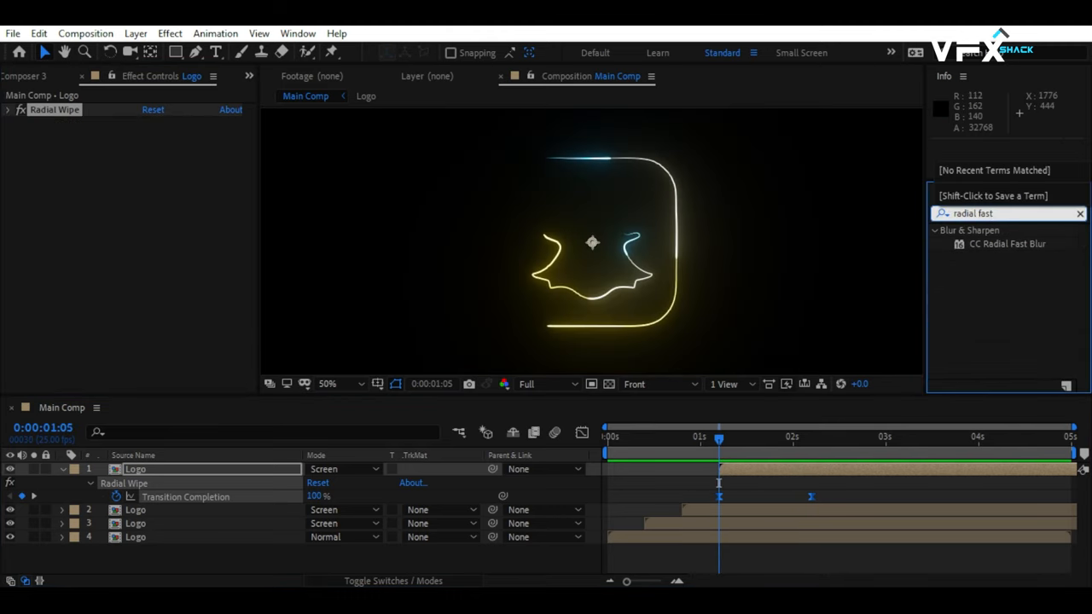
double_click(1006, 244)
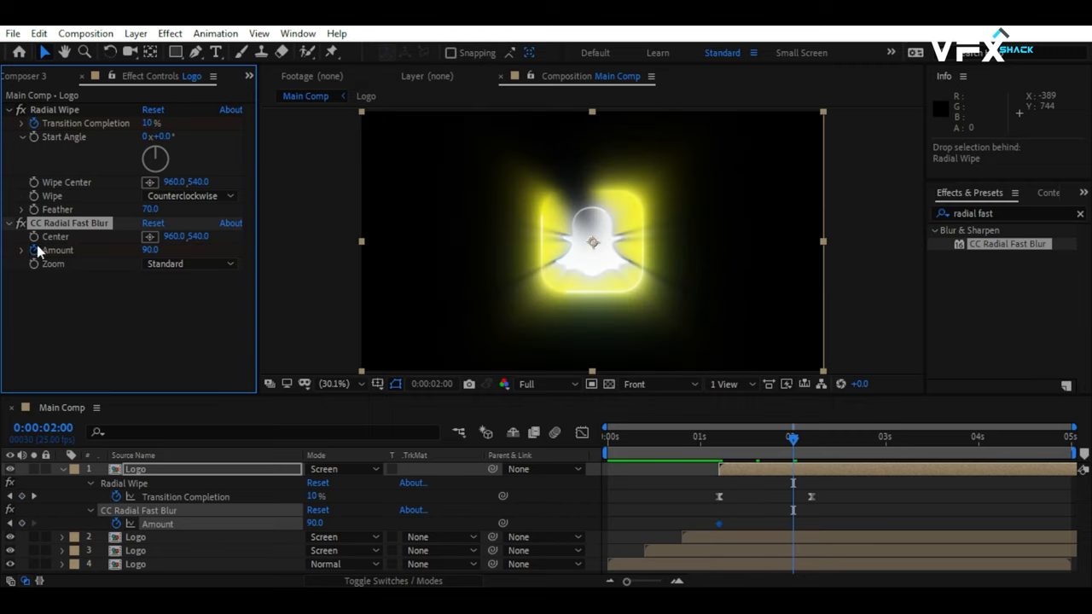
click(148, 250)
text(0)
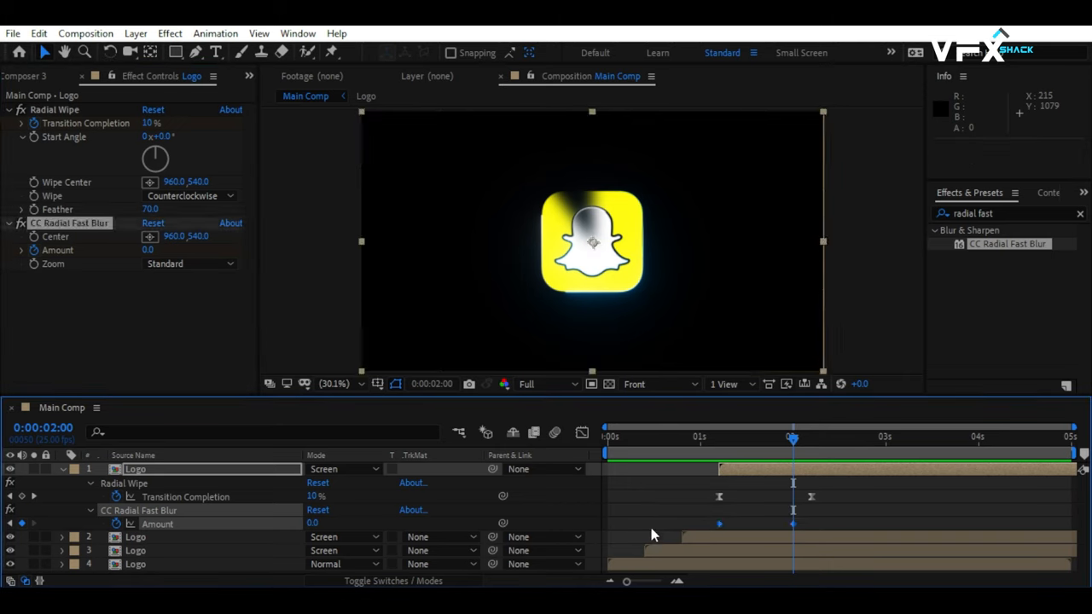
key(space)
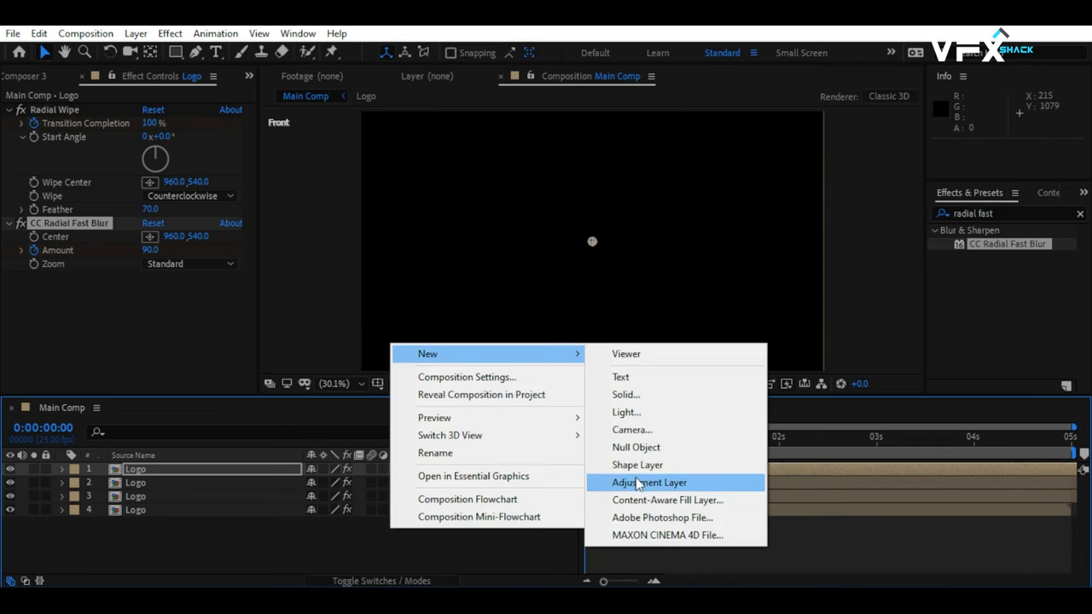
Create a 3D Null 1, parent the Logo layers, and keyframe its Orientation and Rotation
click(635, 447)
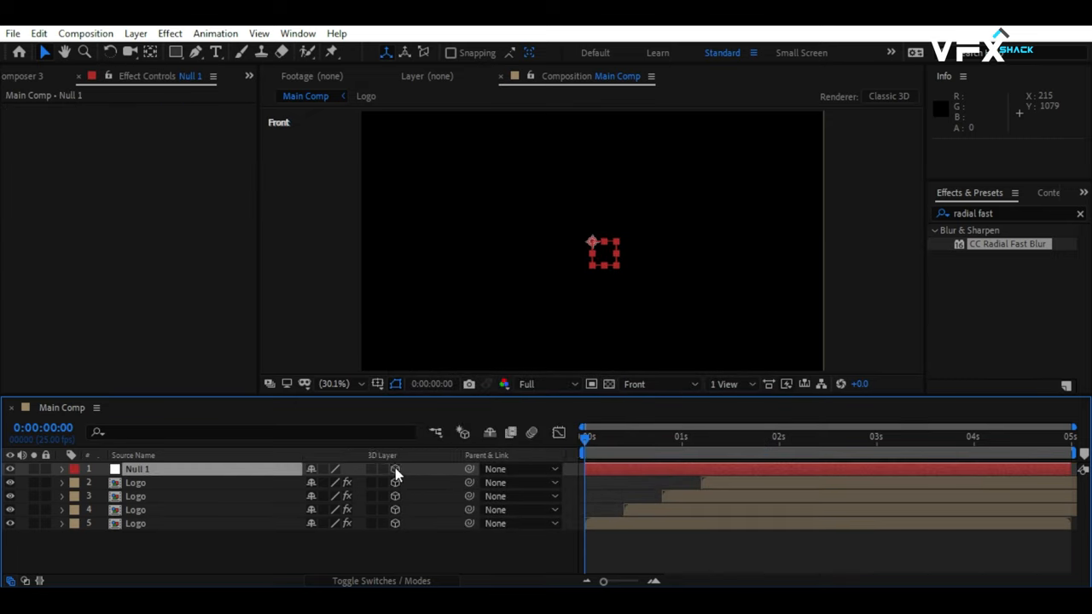
click(135, 482)
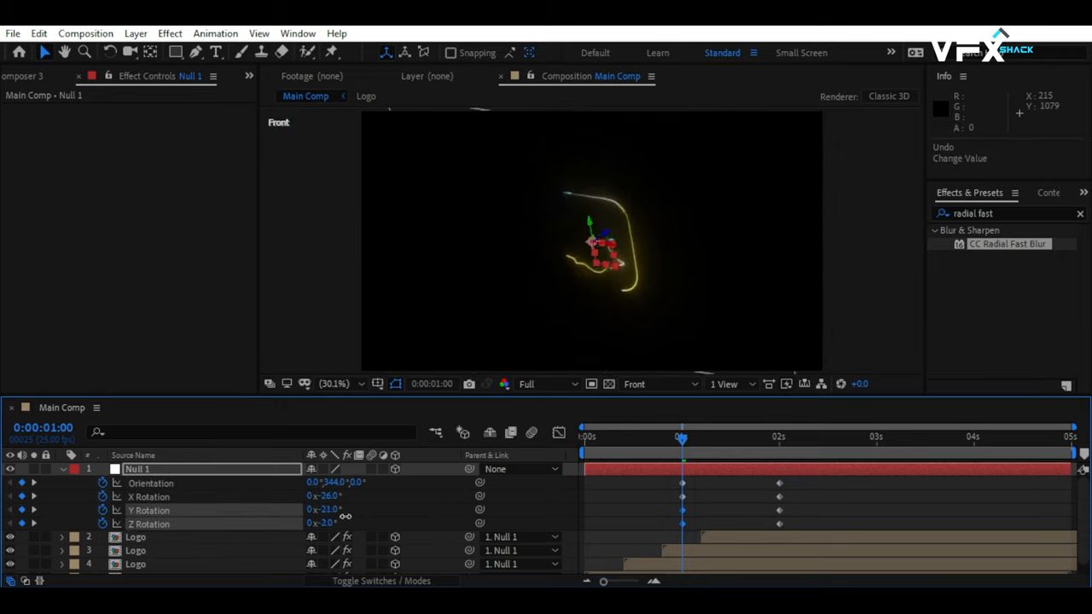
key(f9)
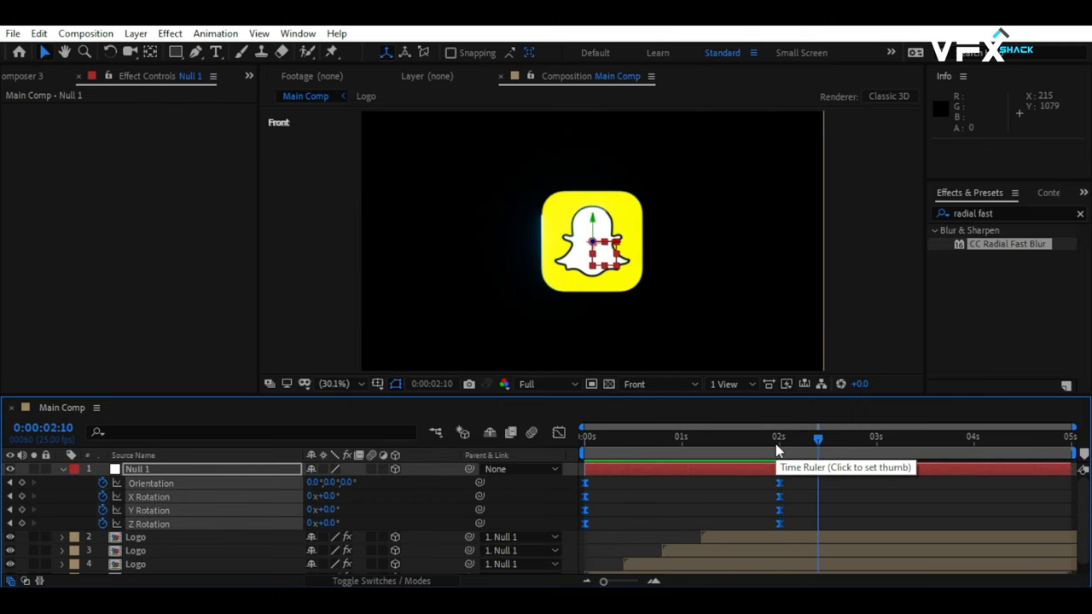
Keyframe Null 1's Scale from 100% down to 90% and review the result
click(61, 469)
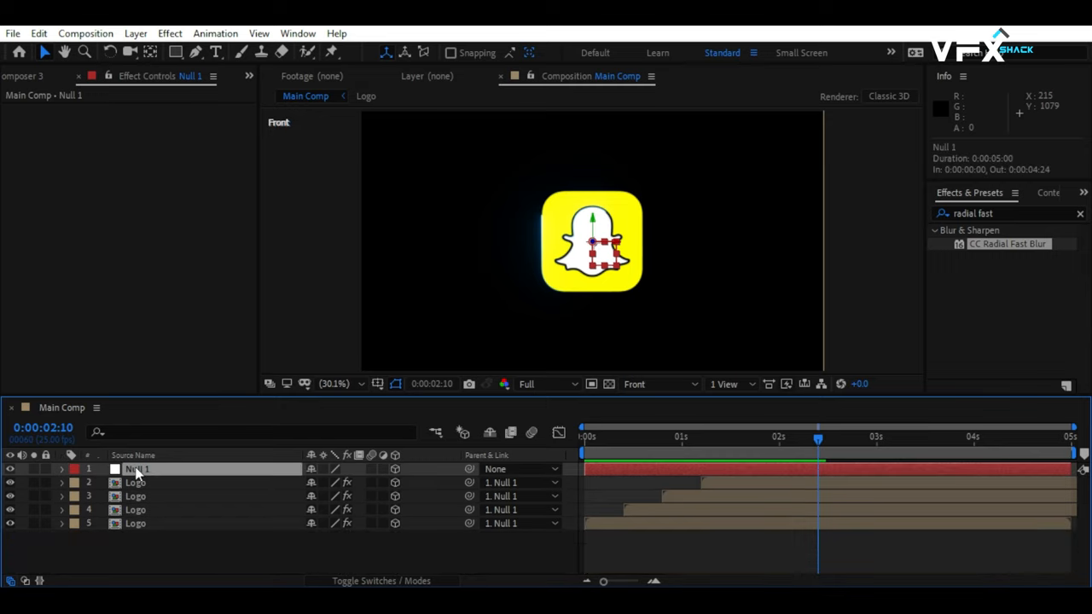
click(61, 469)
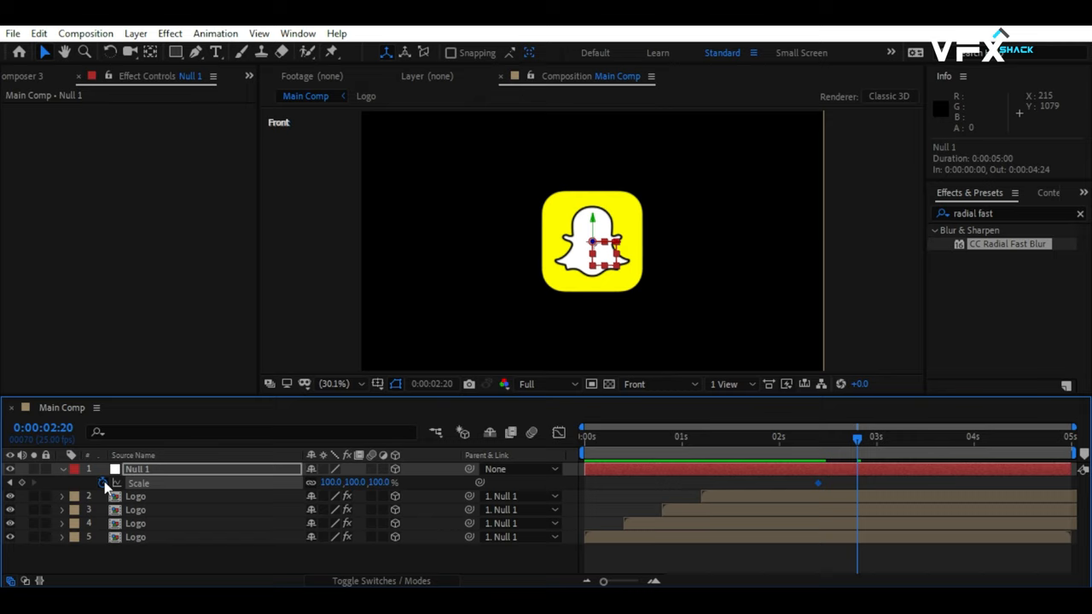
double_click(331, 482)
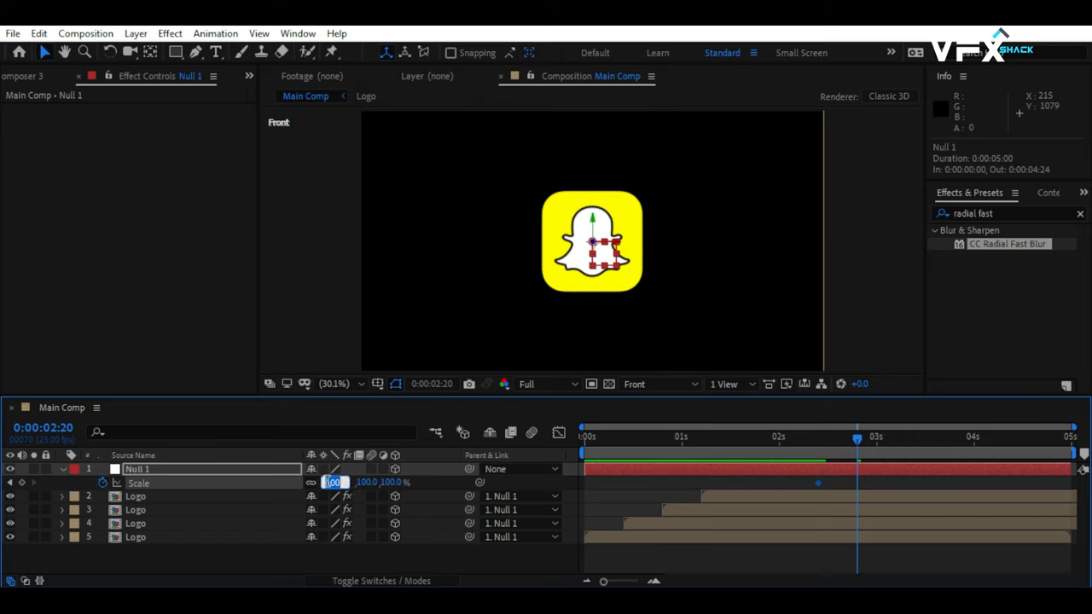
text(90.)
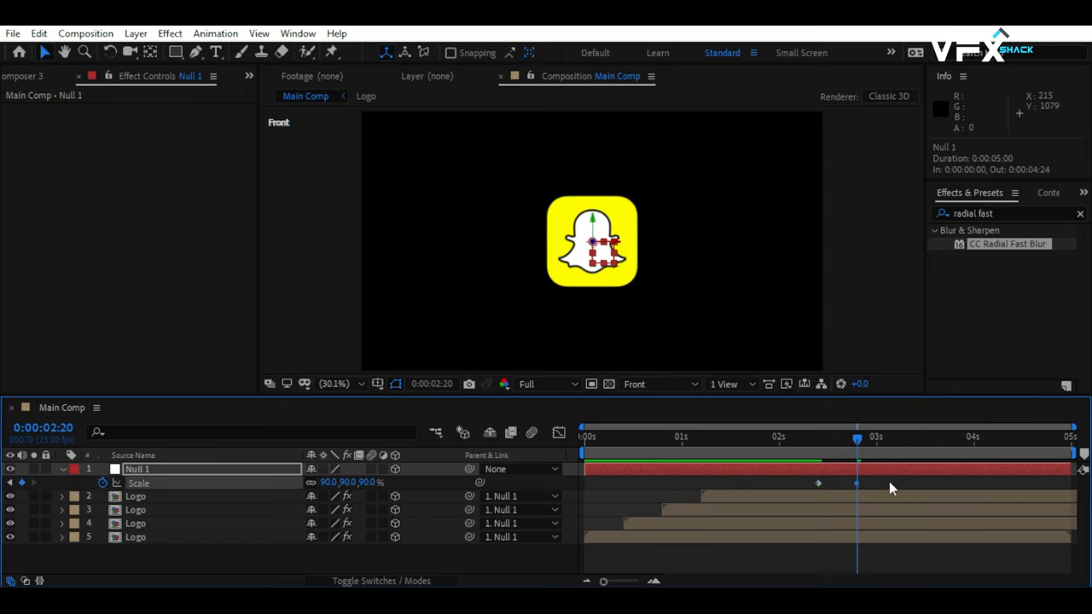
click(721, 437)
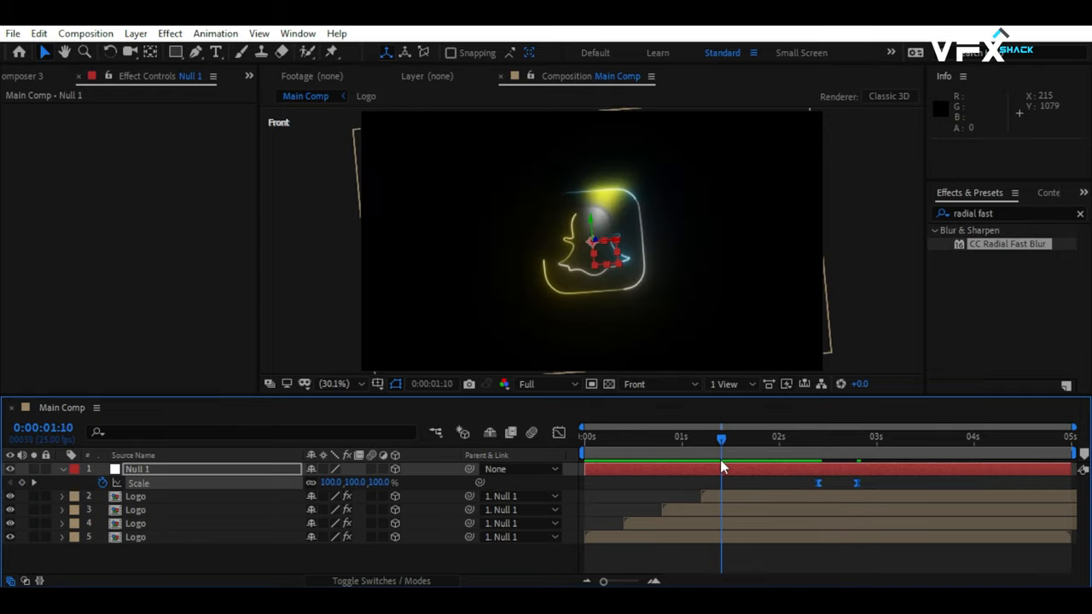
click(857, 438)
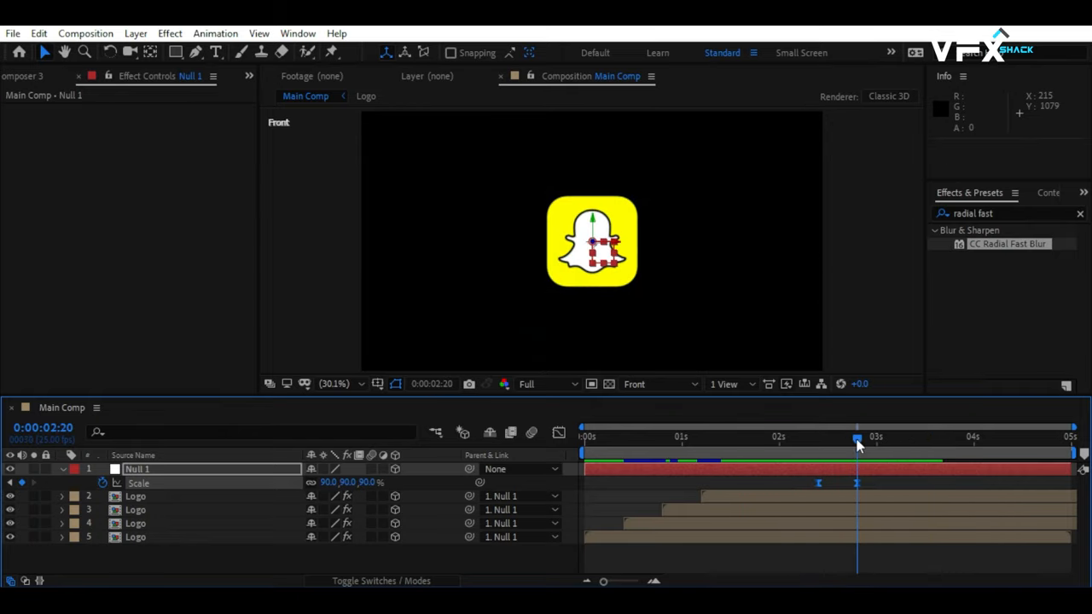